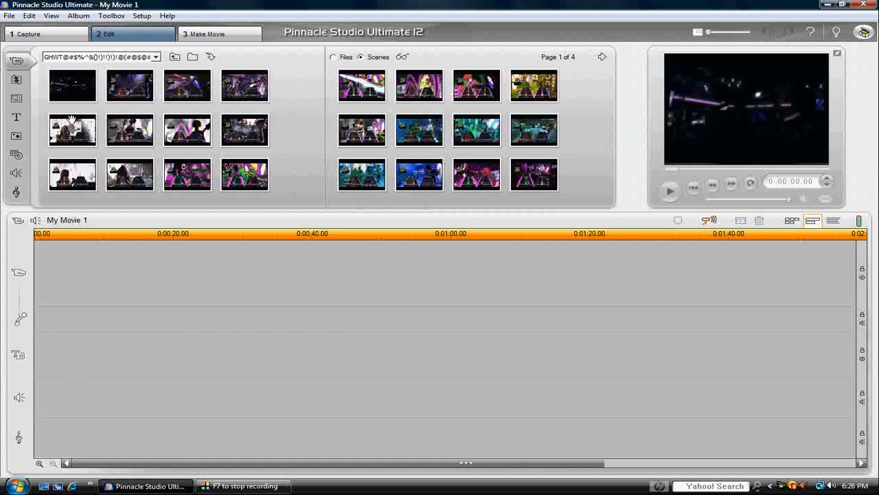
Place the 24-second Guitar Hero scene at the start of the My Movie 1 timeline.
left_click(72, 85)
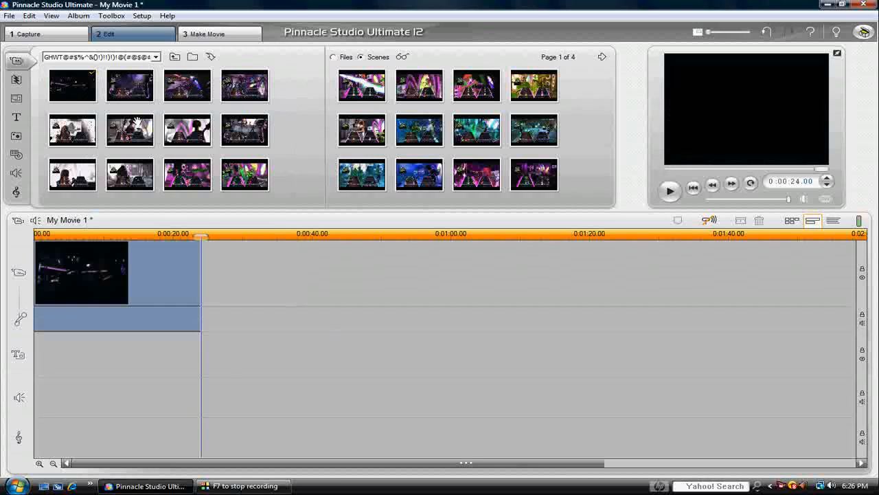
Show the timeline clip's properties with its start/end frames and 24-second duration.
right_click(81, 272)
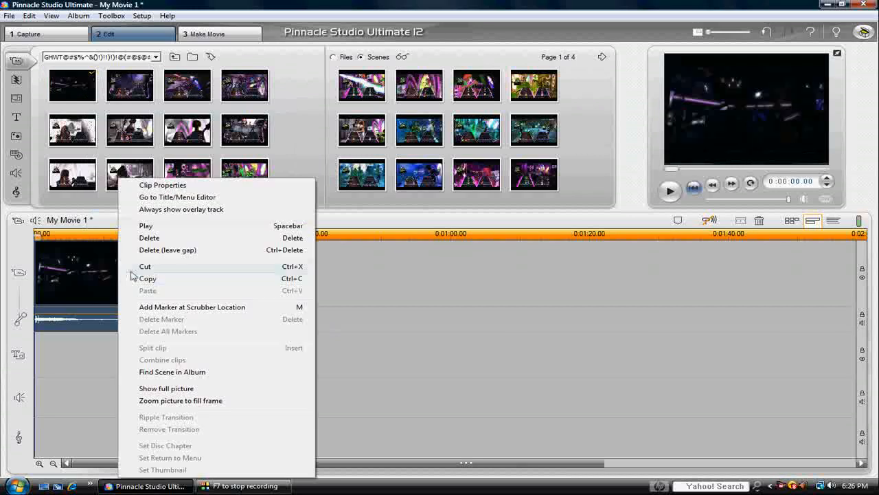
mouse_move(77, 260)
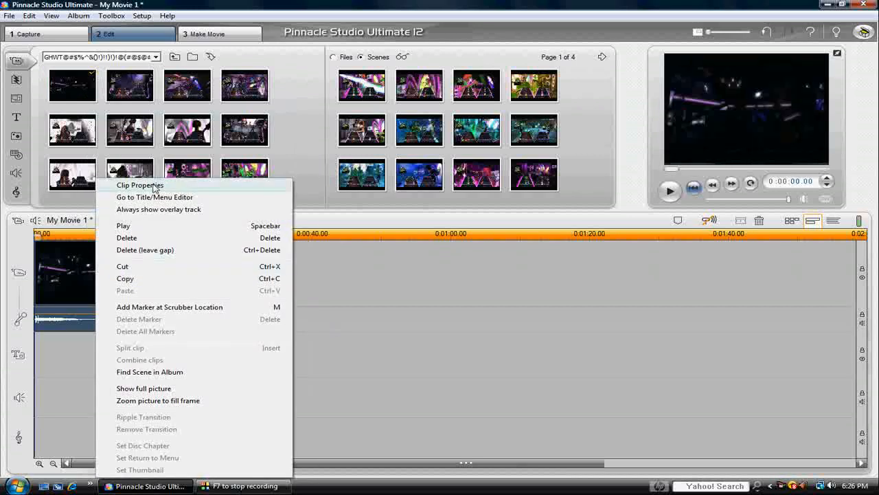
left_click(140, 184)
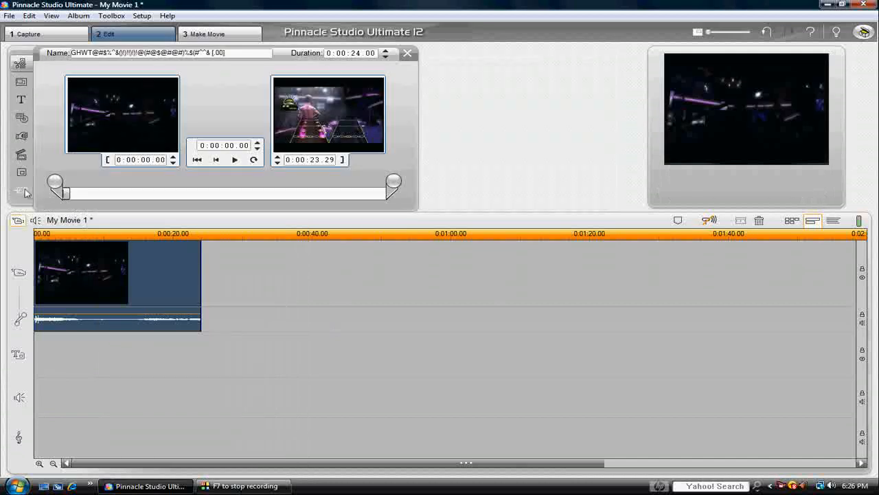
mouse_move(22, 194)
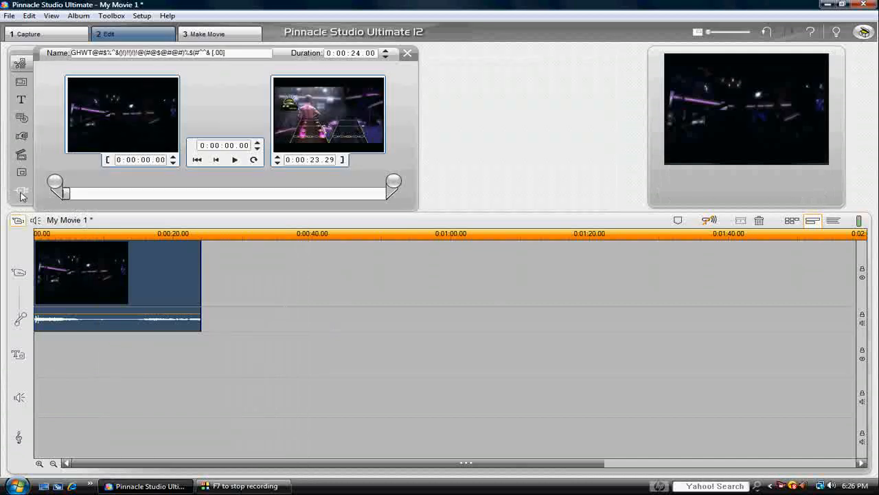
Bring up the Add Video Effect list with Standard RTFX effects such as Speed.
left_click(21, 190)
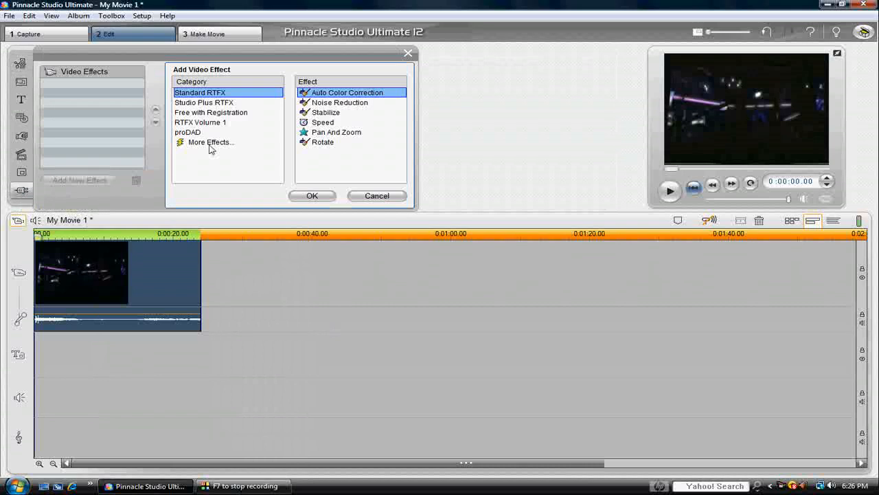
mouse_move(327, 131)
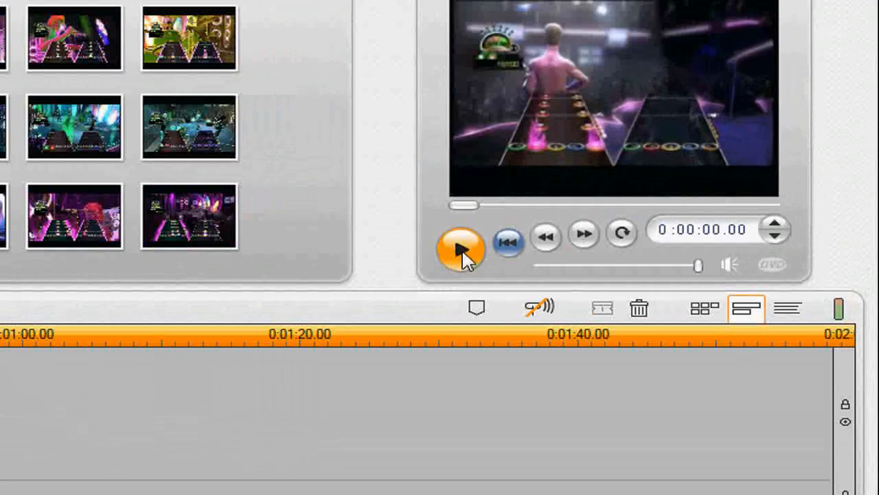
Play the Guitar Hero clip back in the preview player.
left_click(459, 248)
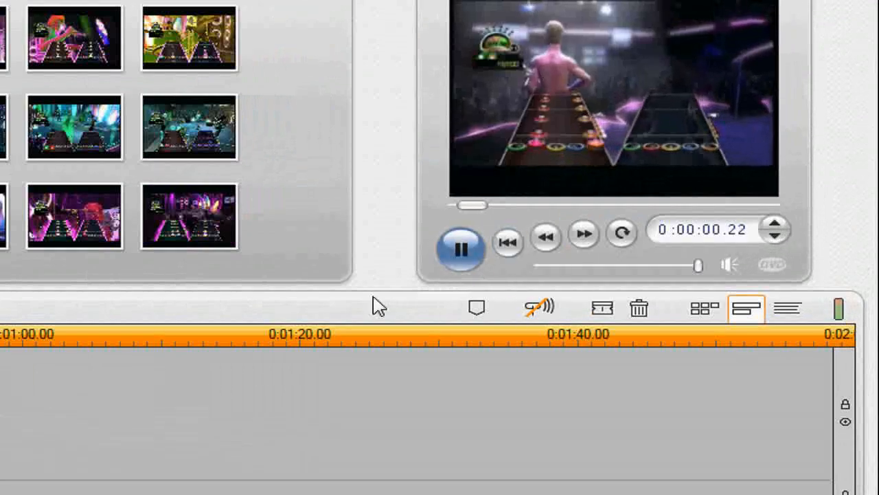